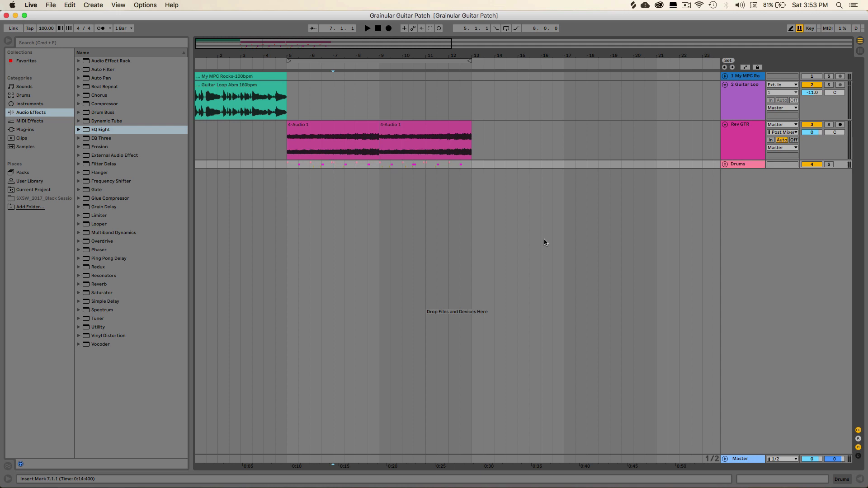
Return to the start and play the arrangement to hear the existing tracks.
{"action": "left_click", "coordinate": [241, 99]}
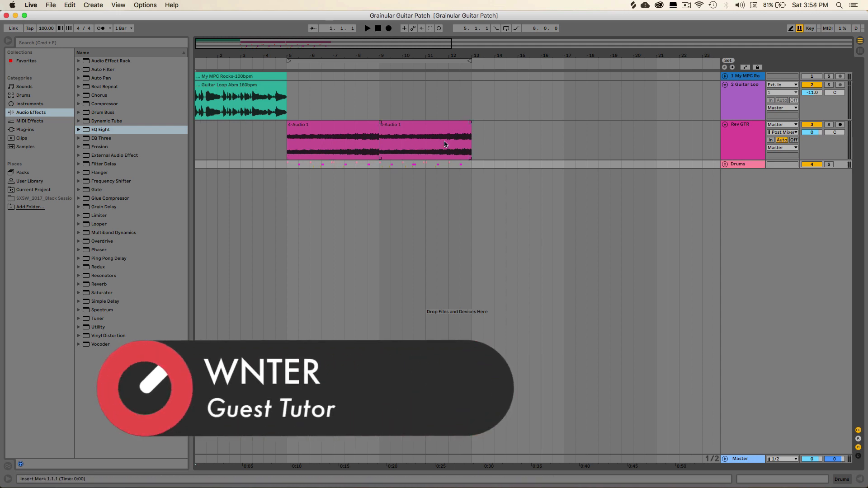
{"action": "left_click", "coordinate": [367, 29]}
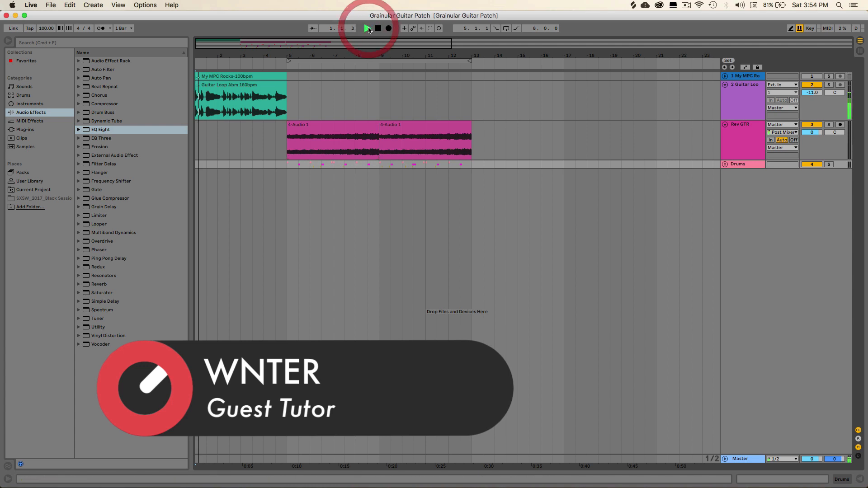
{"action": "left_click", "coordinate": [368, 28]}
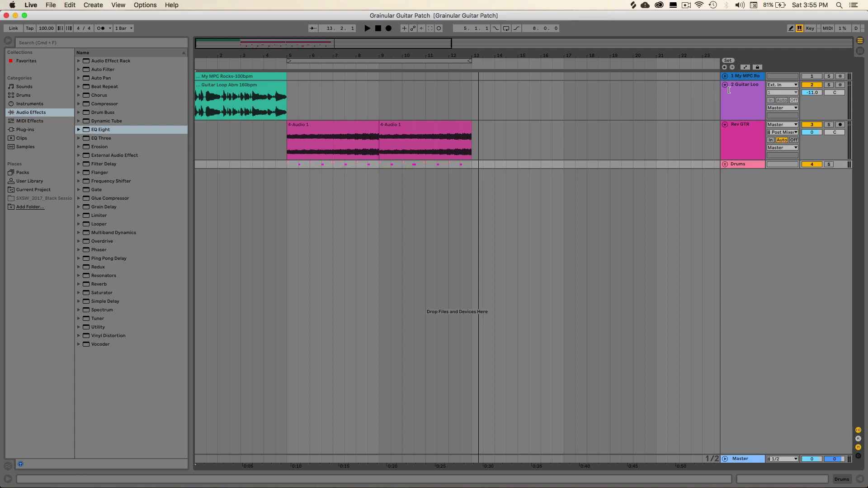
Clear track 1 and place the My MPC Rocks-100bpm loop from Packs at bar 1.
{"action": "left_click", "coordinate": [725, 76]}
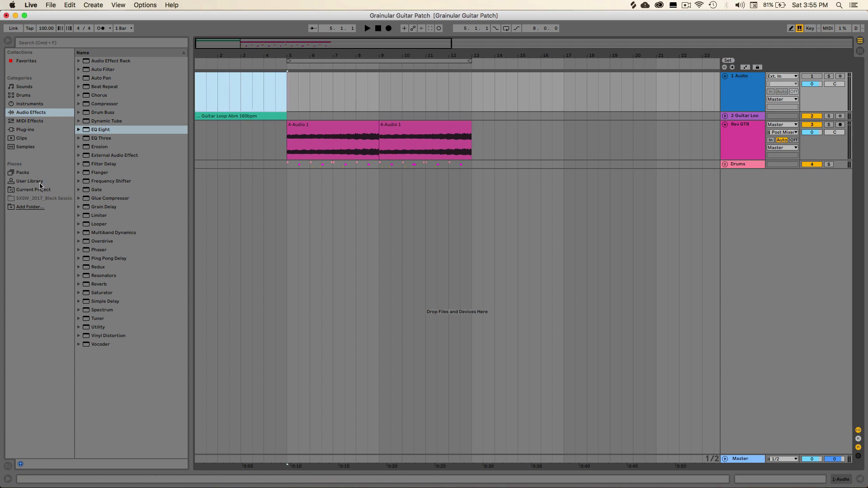
{"action": "left_click", "coordinate": [22, 172]}
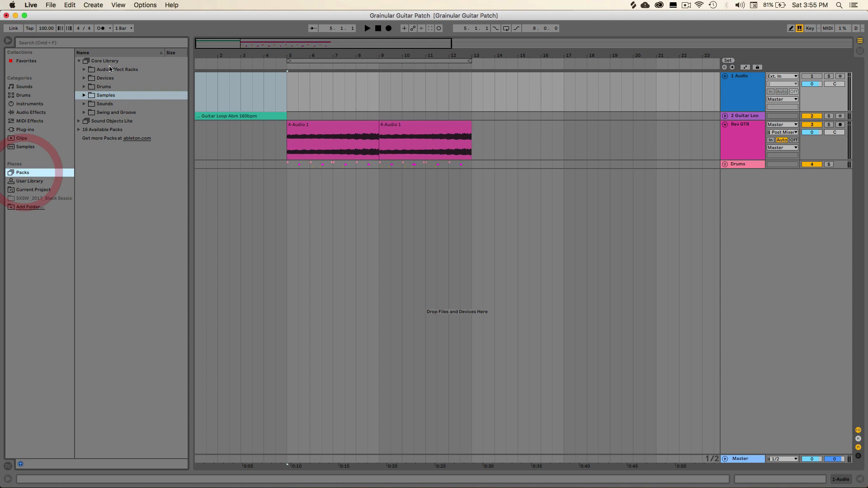
{"action": "type", "text": "mpc"}
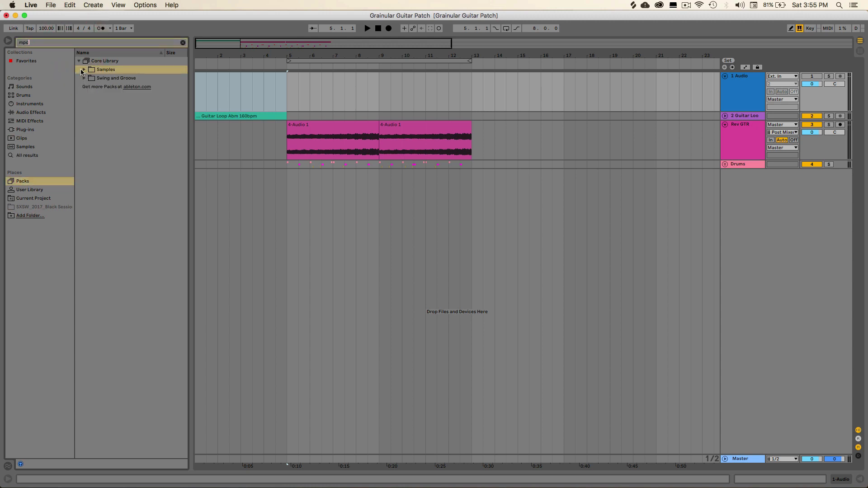
{"action": "left_click", "coordinate": [84, 70]}
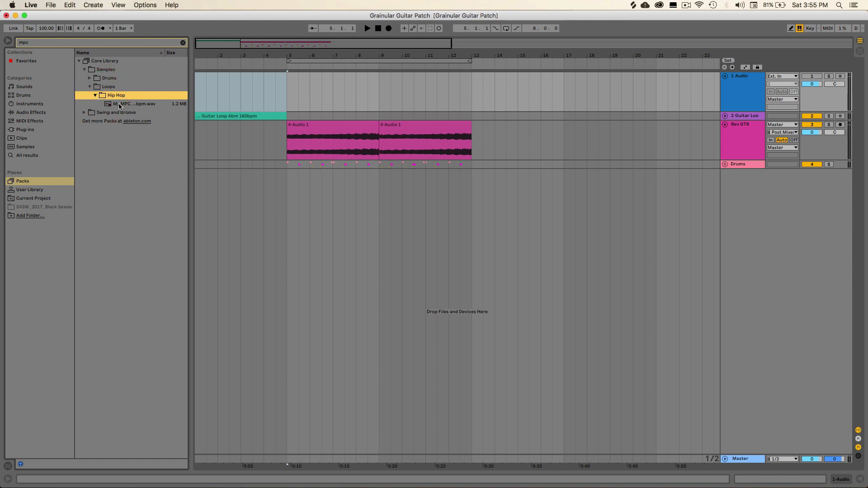
{"action": "left_click_drag", "start_coordinate": [133, 104], "coordinate": [216, 92]}
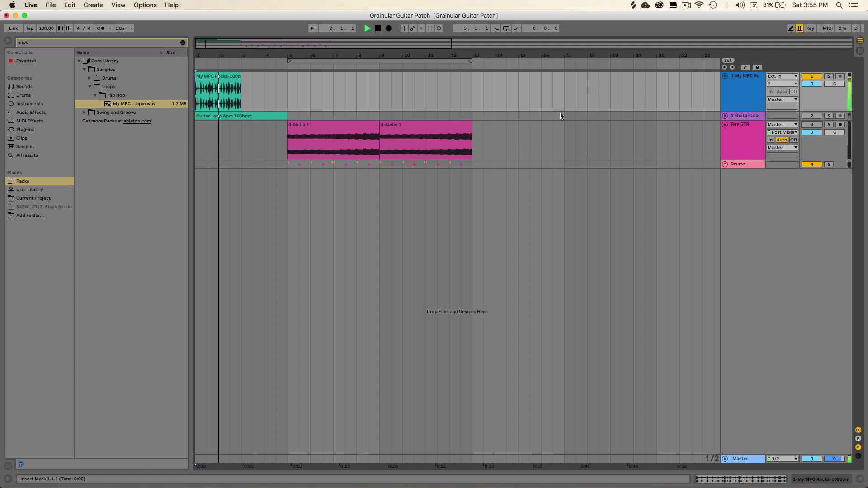
Open the MPC Rocks clip details and double its Seg. BPM from 100 to 200.
{"action": "left_click", "coordinate": [217, 89]}
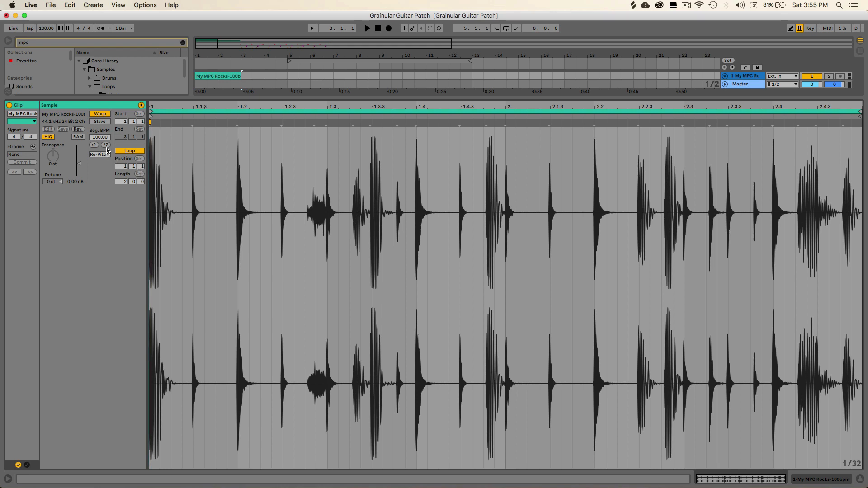
{"action": "left_click", "coordinate": [106, 145]}
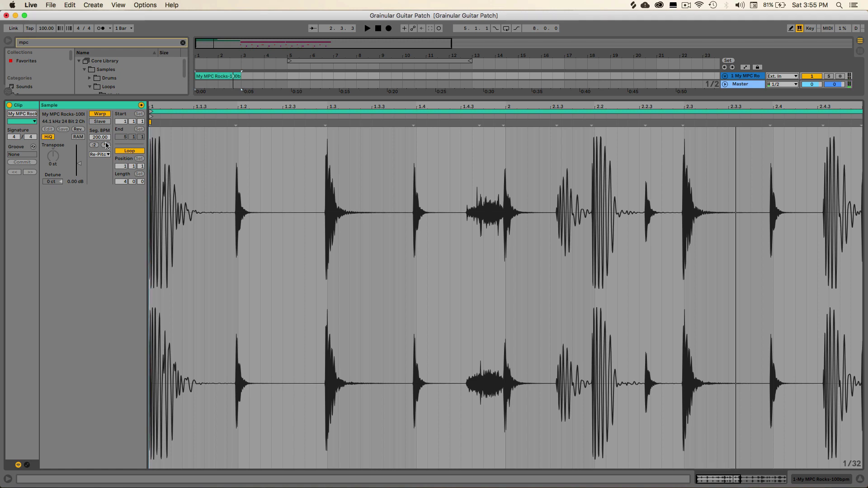
Set the MPC clip's warp mode to Texture, raise the grain size, and start playback.
{"action": "left_click", "coordinate": [99, 154]}
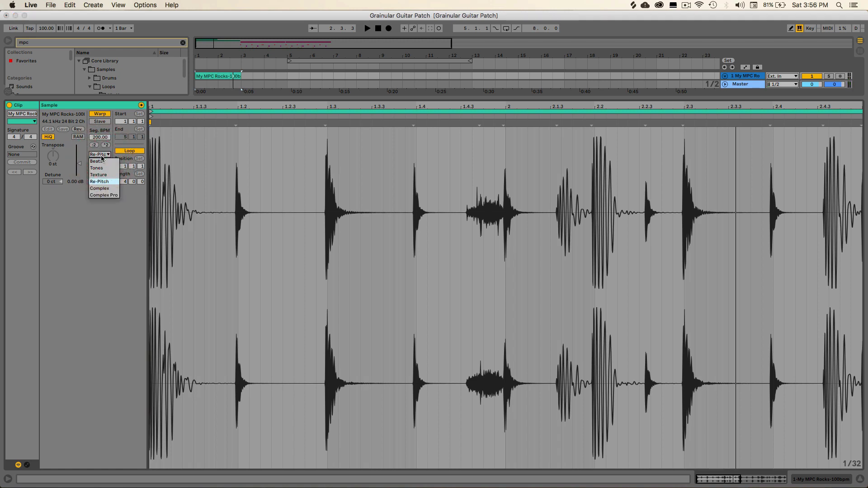
{"action": "left_click", "coordinate": [98, 174]}
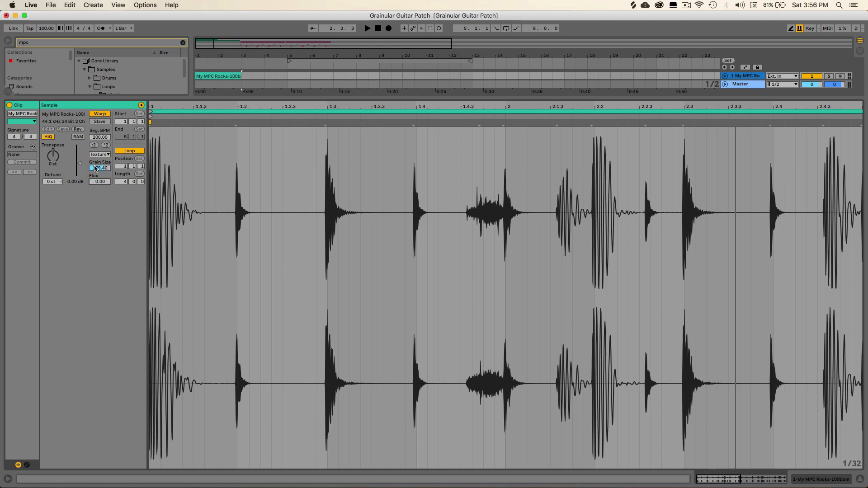
{"action": "left_click_drag", "start_coordinate": [99, 168], "coordinate": [99, 161]}
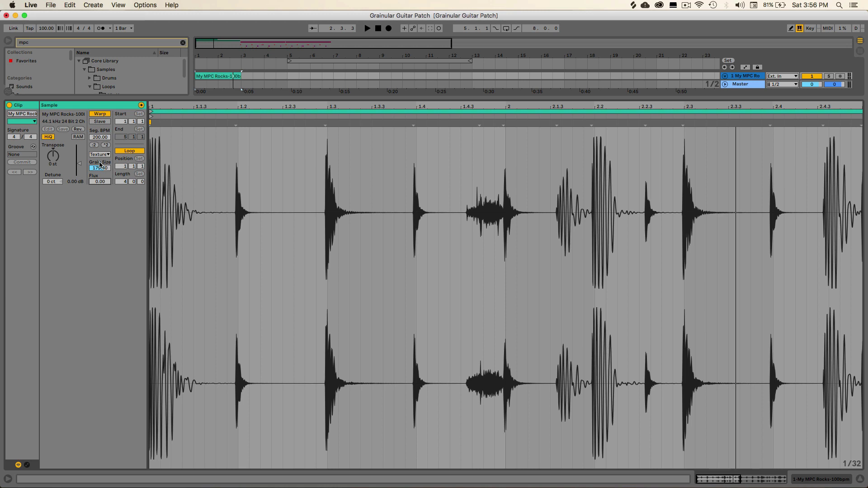
{"action": "left_click", "coordinate": [366, 28]}
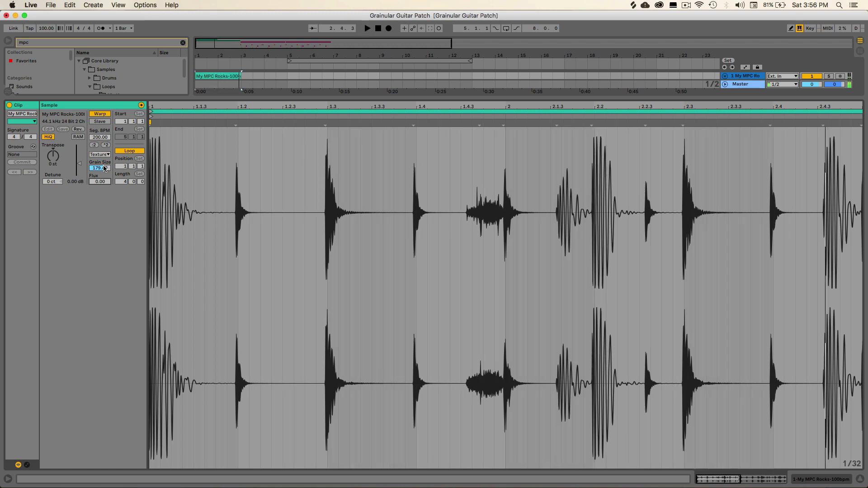
Audition the drum clip while shrinking, raising and fine-tuning the grain size.
{"action": "left_click_drag", "start_coordinate": [99, 168], "coordinate": [99, 178]}
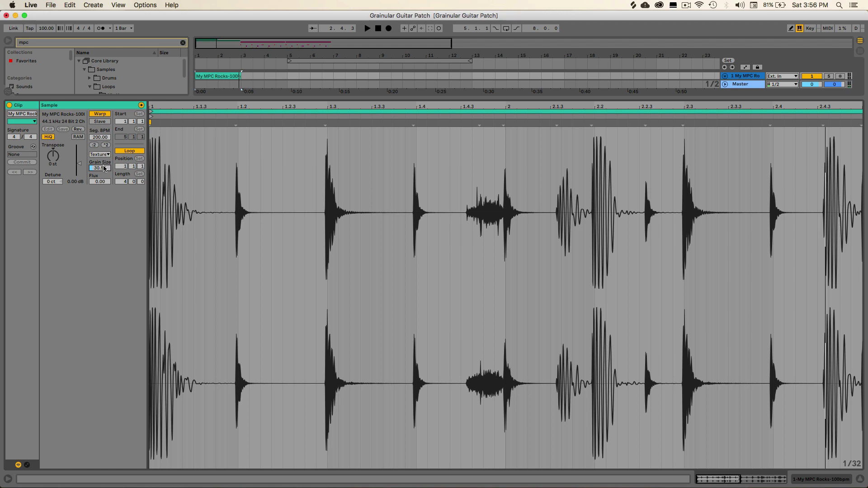
{"action": "left_click", "coordinate": [367, 27]}
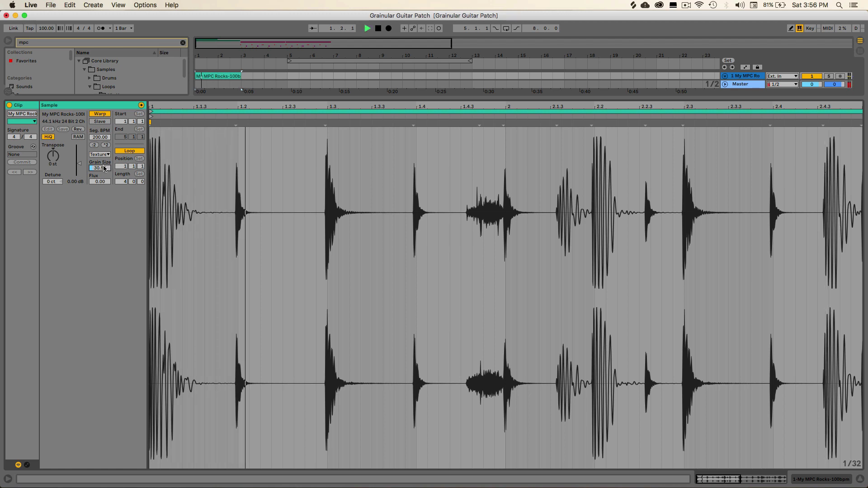
{"action": "left_click_drag", "start_coordinate": [100, 168], "coordinate": [99, 150]}
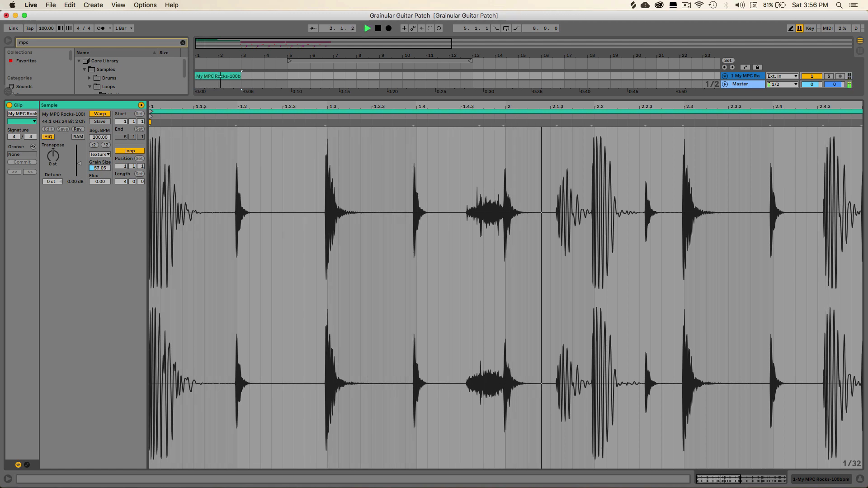
{"action": "left_click_drag", "start_coordinate": [98, 168], "coordinate": [99, 163]}
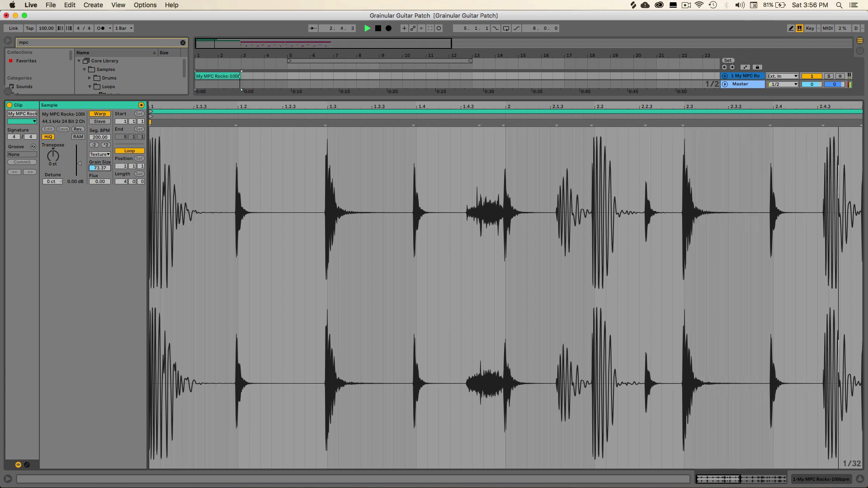
{"action": "left_click_drag", "start_coordinate": [99, 167], "coordinate": [99, 160]}
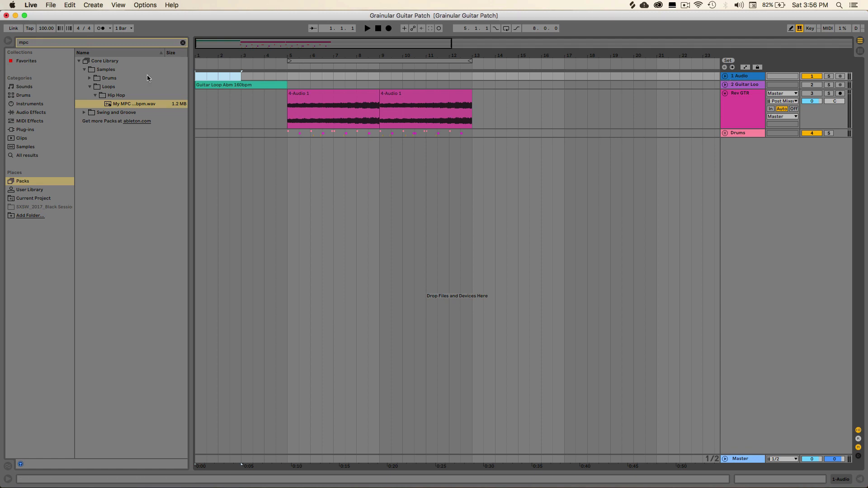
Drag Guitar Loop Abm 160bpm from Music Loops onto a new audio track.
{"action": "left_click", "coordinate": [232, 85]}
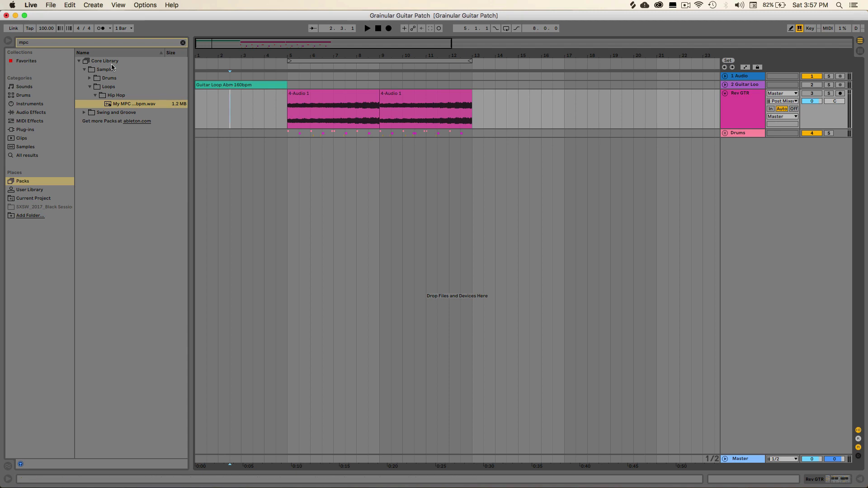
{"action": "mouse_move", "coordinate": [191, 44]}
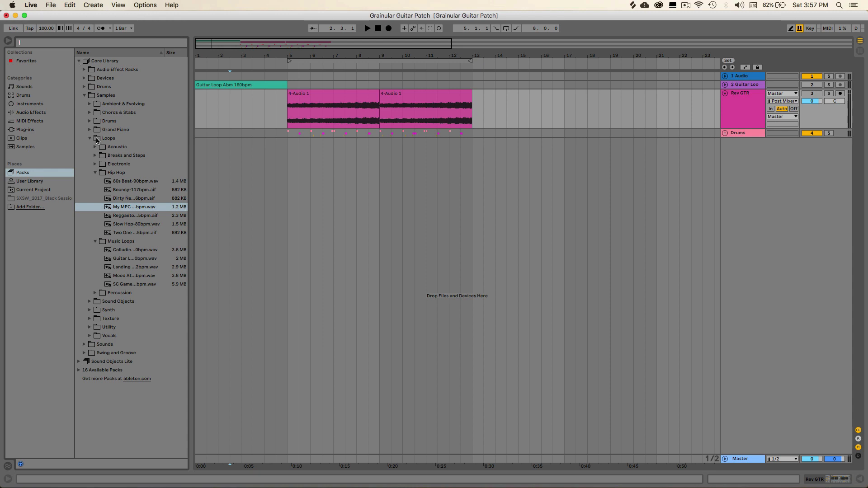
{"action": "left_click", "coordinate": [94, 173]}
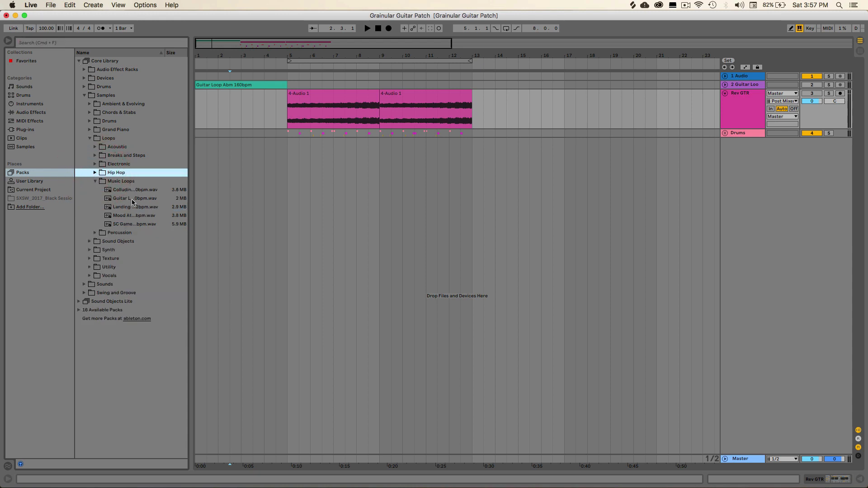
{"action": "left_click", "coordinate": [133, 198]}
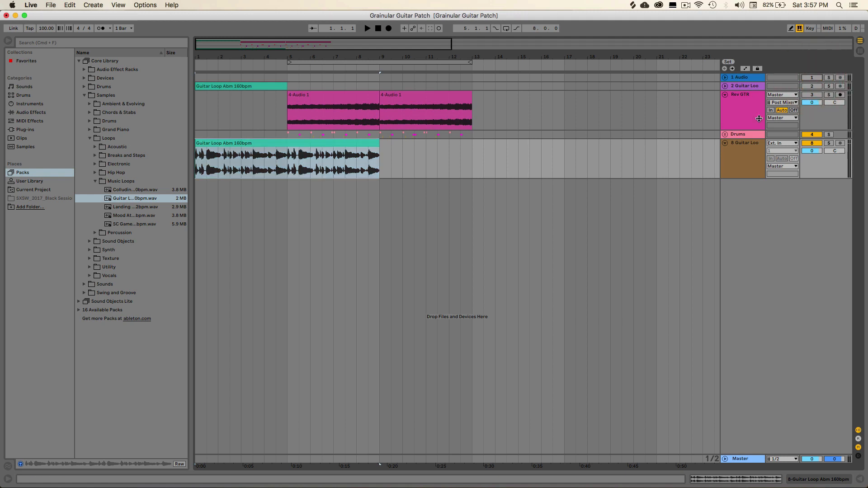
Trim the guitar clip to its first ringing chord and open its Clip View.
{"action": "left_click", "coordinate": [288, 158]}
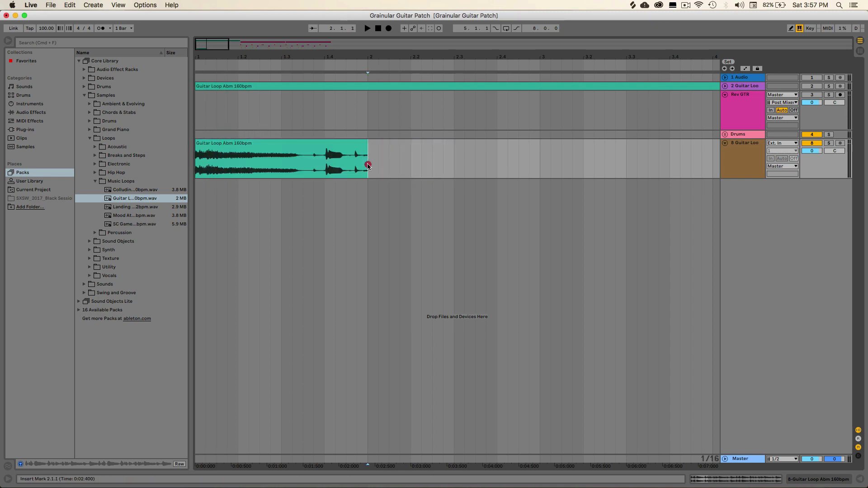
{"action": "left_click", "coordinate": [276, 158]}
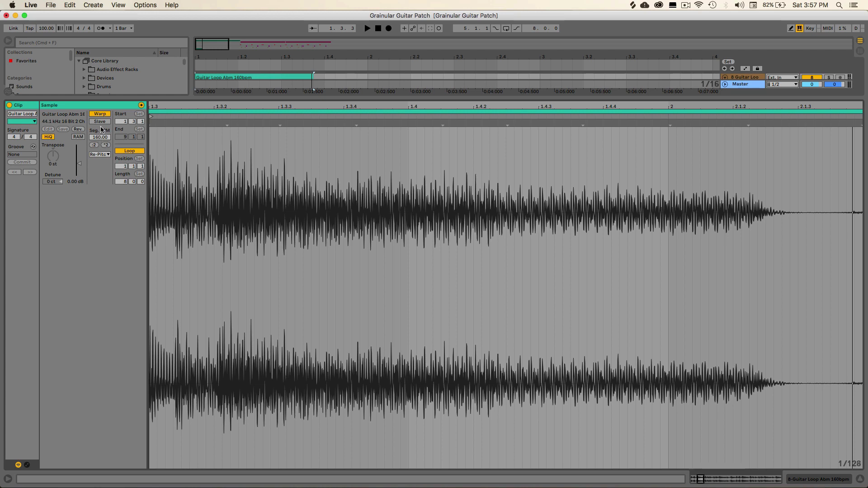
Switch the guitar clip to Texture warping, adjust grain size, and audition it.
{"action": "left_click", "coordinate": [100, 154]}
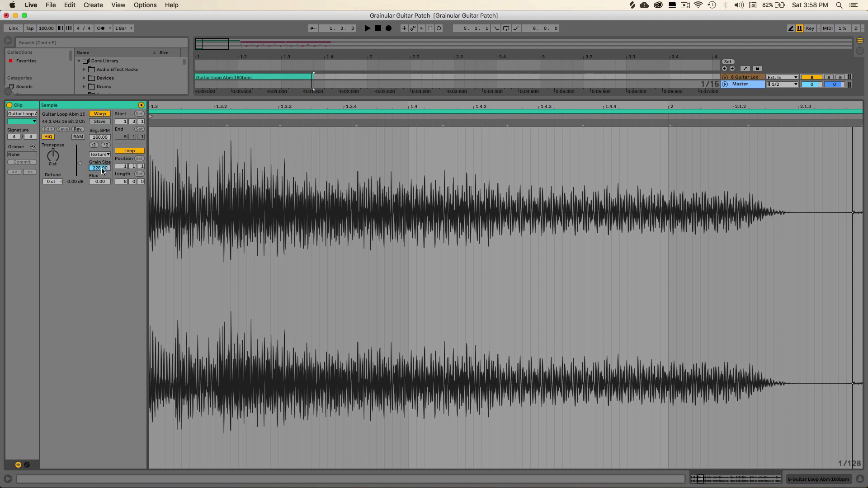
{"action": "left_click", "coordinate": [367, 28]}
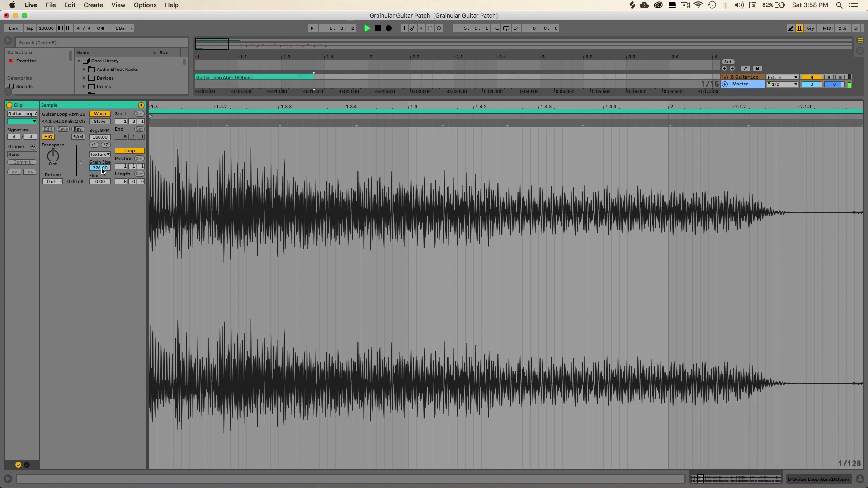
{"action": "left_click", "coordinate": [377, 28]}
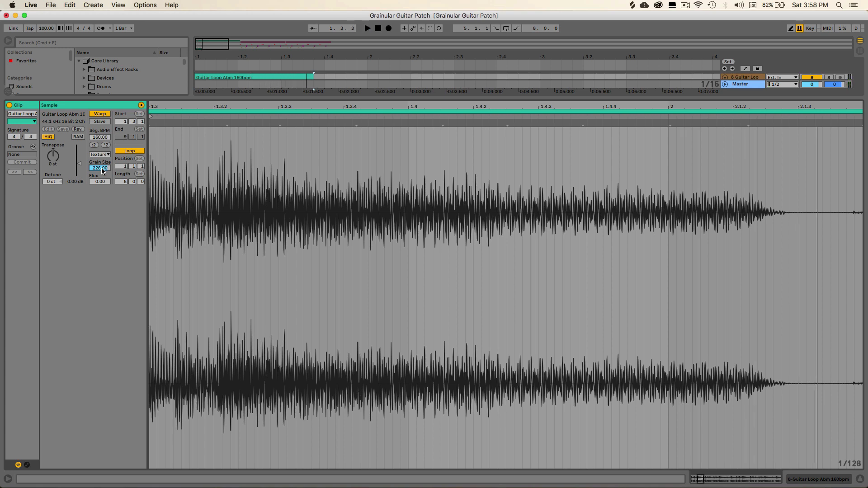
{"action": "left_click", "coordinate": [366, 28]}
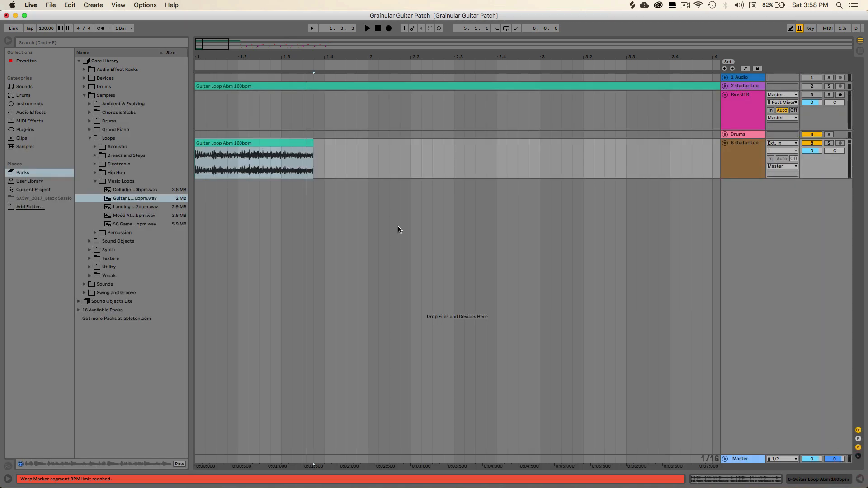
Stretch the guitar clip to end near bar 3.3 and play it back from the start.
{"action": "left_click_drag", "start_coordinate": [313, 161], "coordinate": [624, 160]}
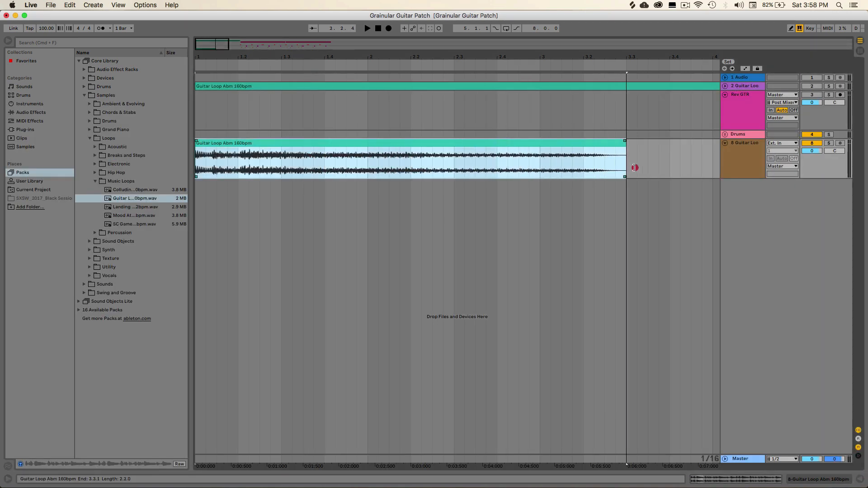
{"action": "left_click_drag", "start_coordinate": [626, 165], "coordinate": [646, 164]}
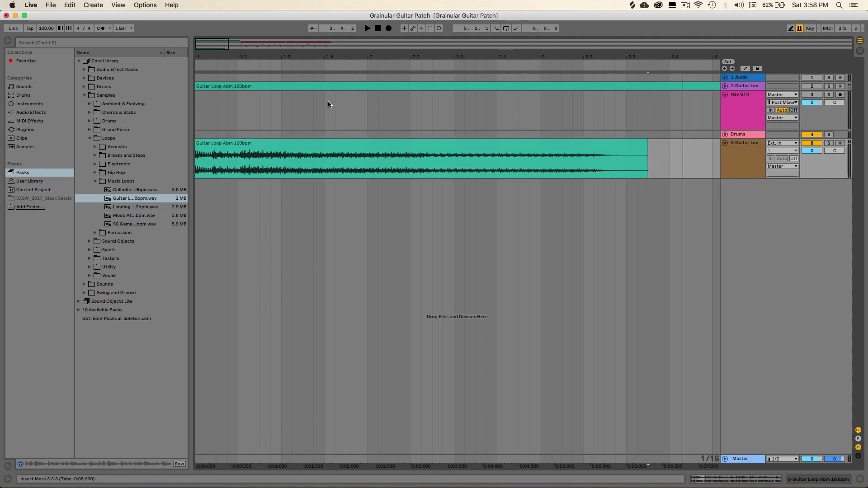
{"action": "left_click", "coordinate": [377, 28]}
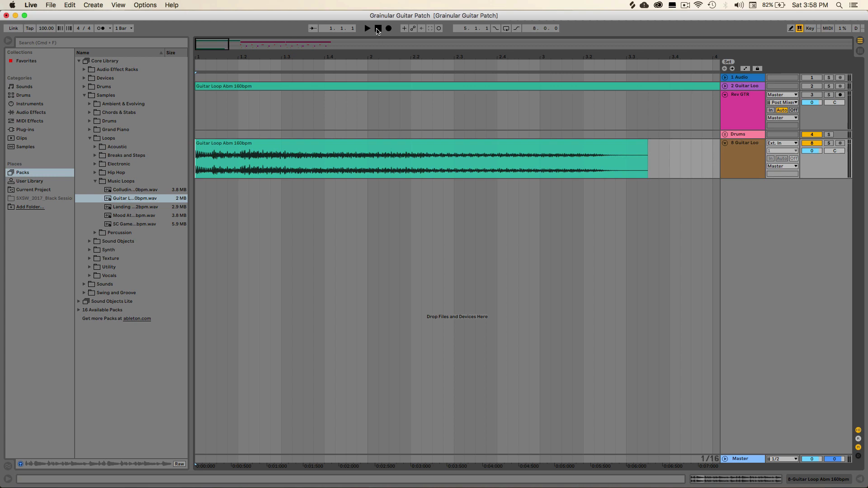
{"action": "left_click", "coordinate": [366, 28]}
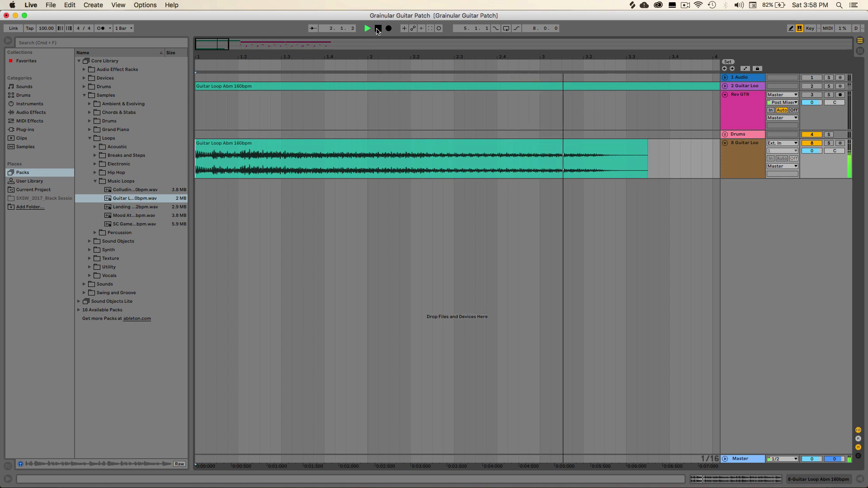
{"action": "left_click", "coordinate": [387, 28]}
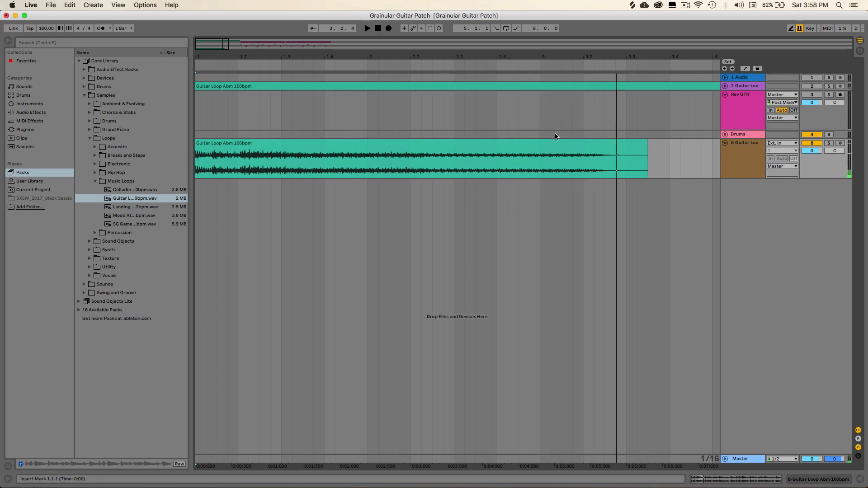
{"action": "mouse_move", "coordinate": [475, 197]}
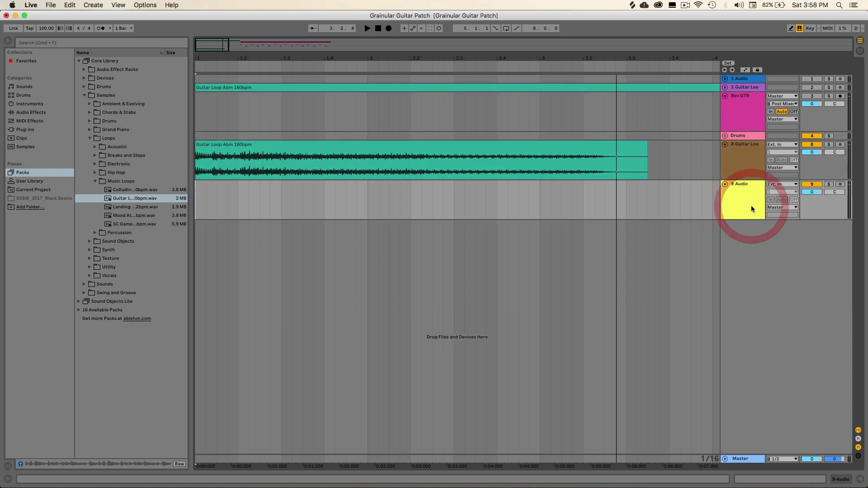
Rename the guitar track 'Sample' and set track 9's input to Sample.
{"action": "left_click", "coordinate": [781, 184]}
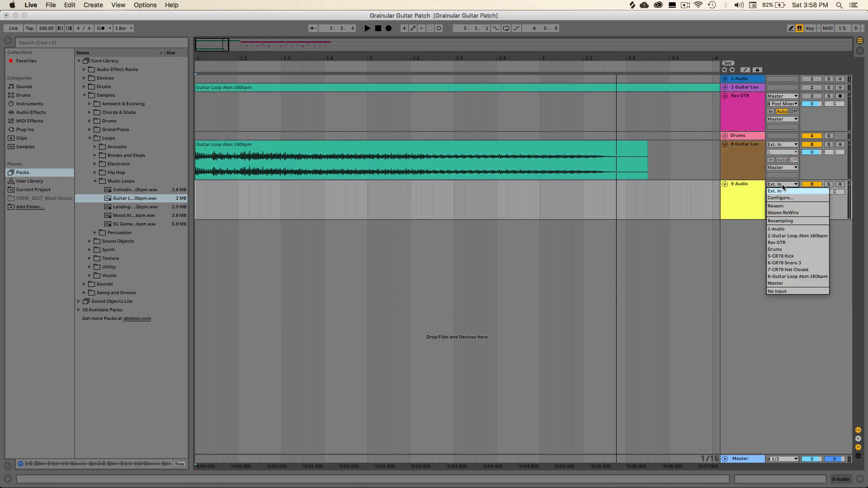
{"action": "mouse_move", "coordinate": [797, 269]}
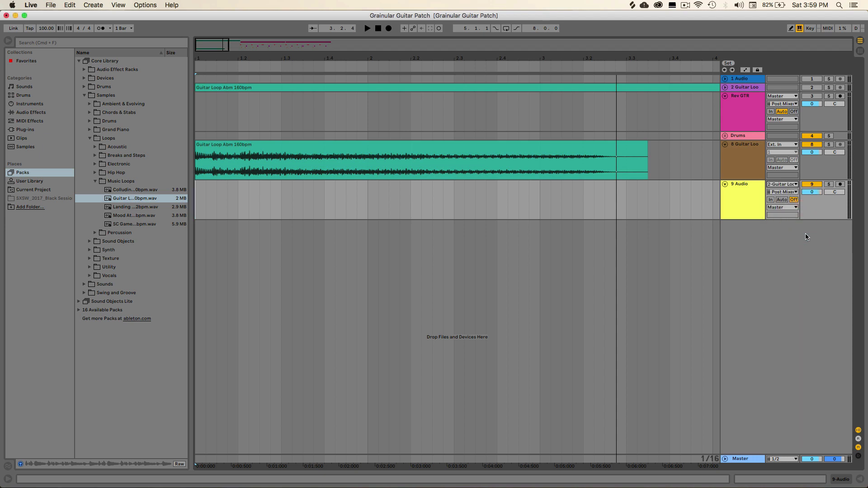
{"action": "left_click", "coordinate": [744, 144]}
{"action": "type", "text": "Sample"}
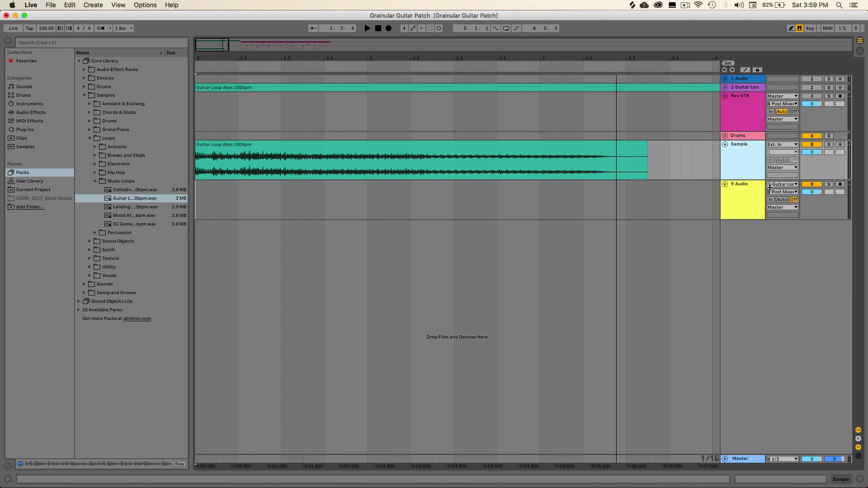
{"action": "left_click", "coordinate": [781, 183]}
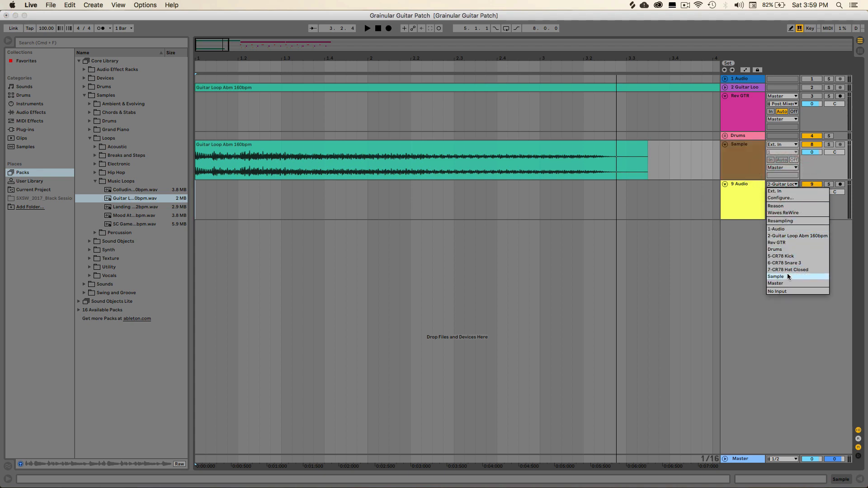
{"action": "left_click", "coordinate": [776, 276]}
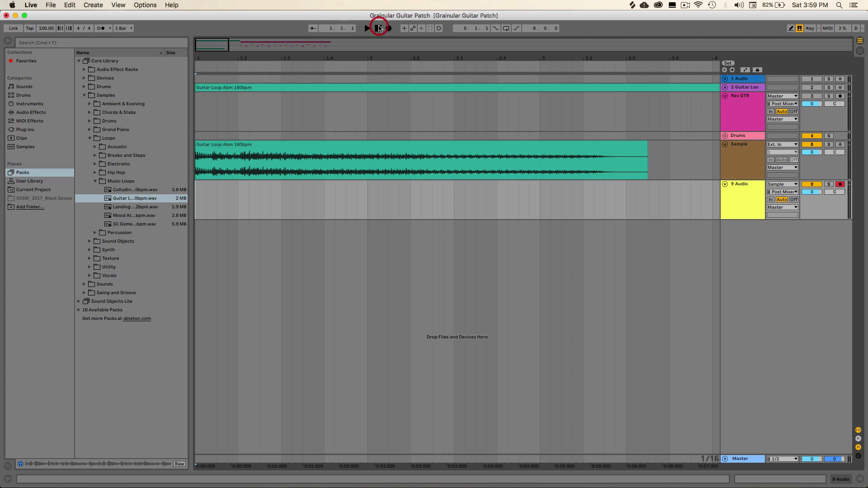
Record the Sample track's sound from the start onto track 9.
{"action": "left_click", "coordinate": [378, 28]}
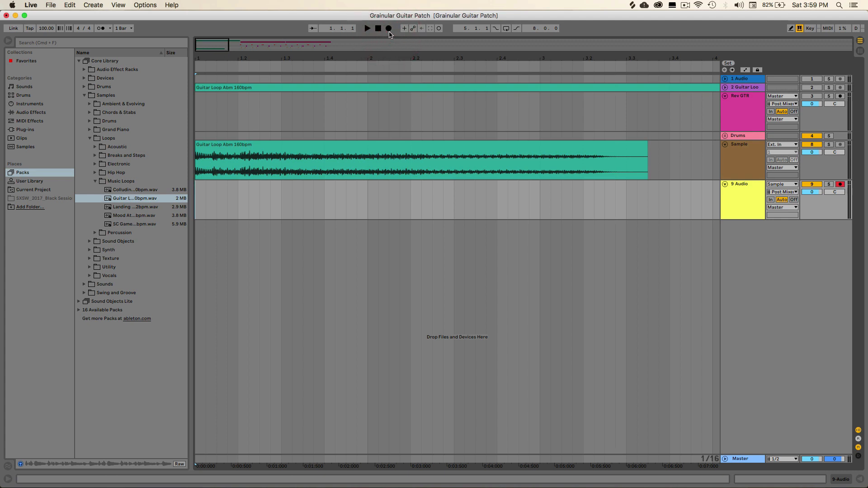
{"action": "left_click", "coordinate": [388, 28]}
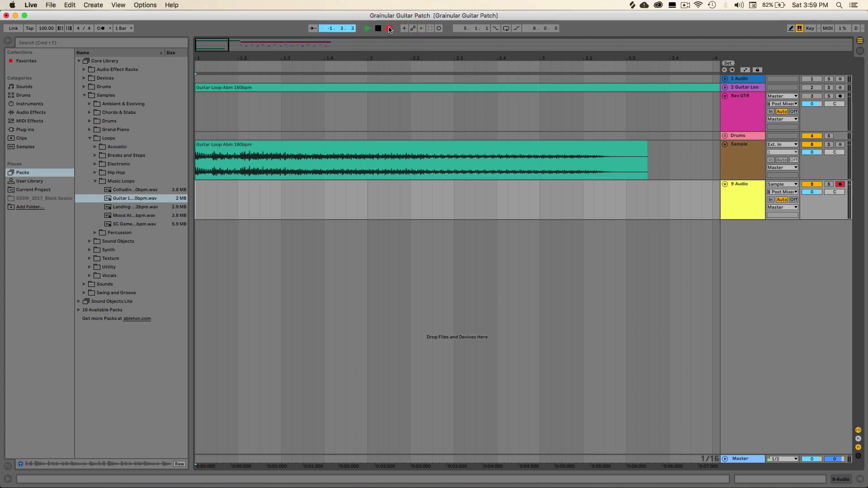
{"action": "left_click", "coordinate": [367, 27]}
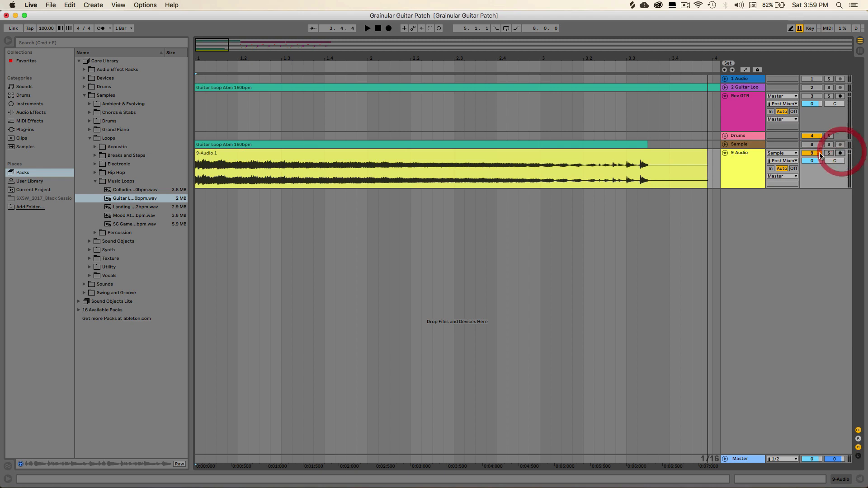
Disarm track 9, then warp the 9-Audio 1 clip and fit it to bars 5–9.
{"action": "left_click", "coordinate": [435, 165]}
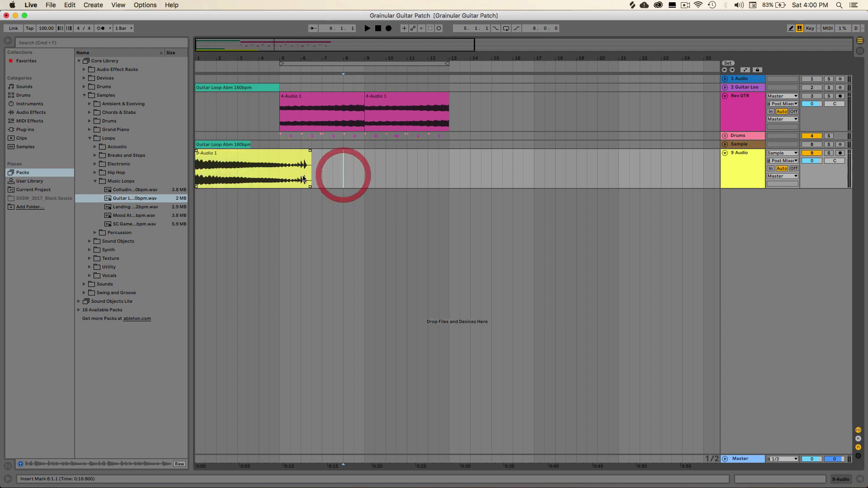
{"action": "double_click", "coordinate": [249, 165]}
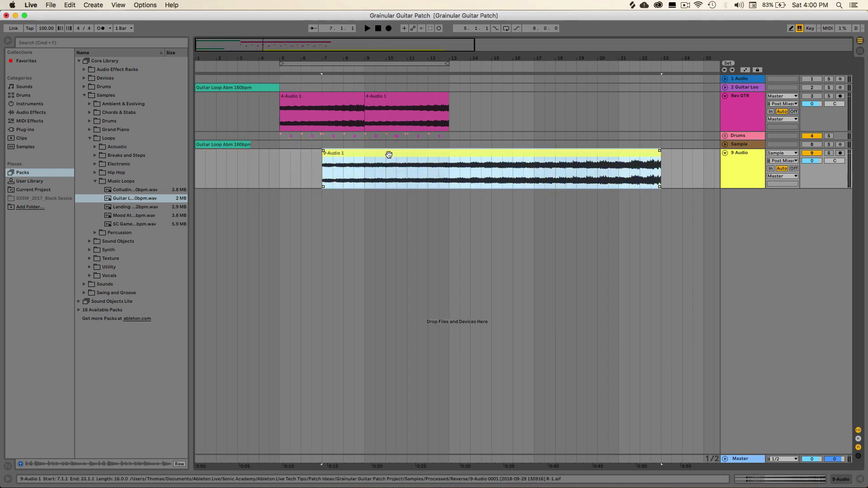
{"action": "left_click_drag", "start_coordinate": [388, 154], "coordinate": [345, 154]}
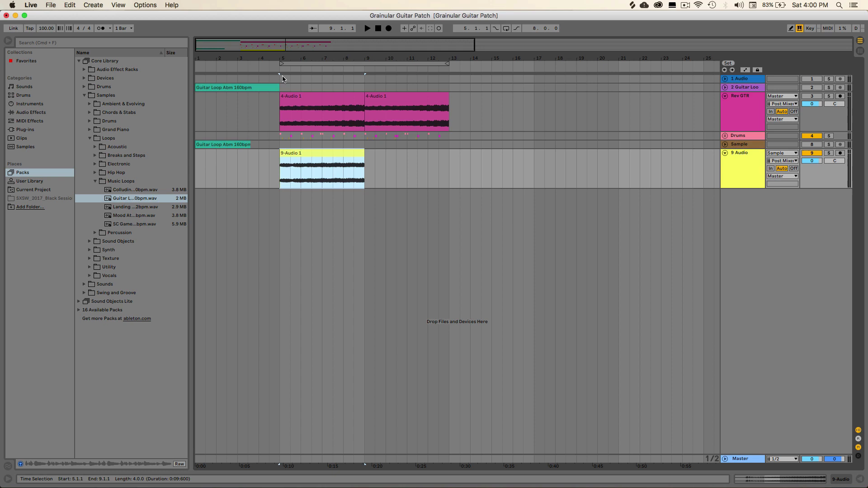
Play the 9-Audio 1 clip and change its Warp Mode from Beats to Texture.
{"action": "left_click", "coordinate": [367, 28]}
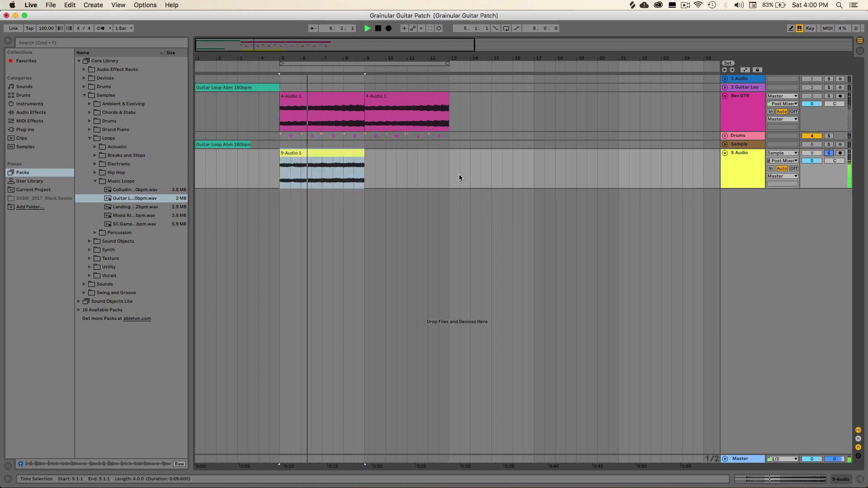
{"action": "left_click", "coordinate": [321, 166]}
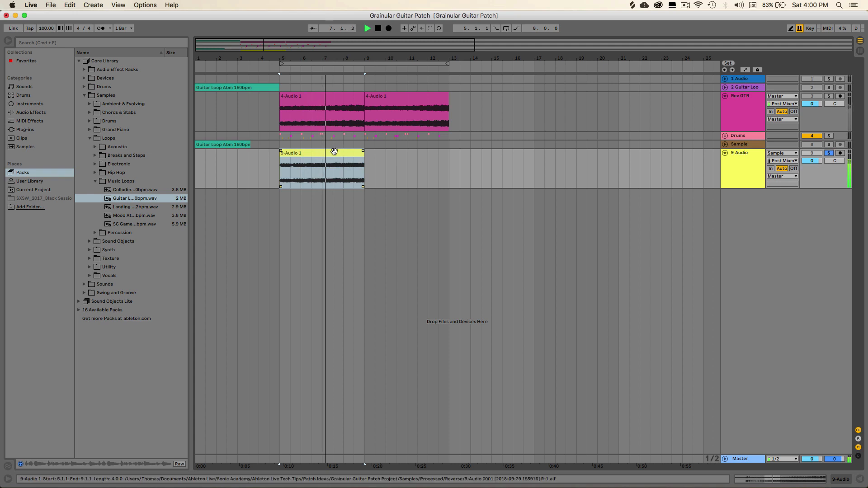
{"action": "double_click", "coordinate": [321, 166]}
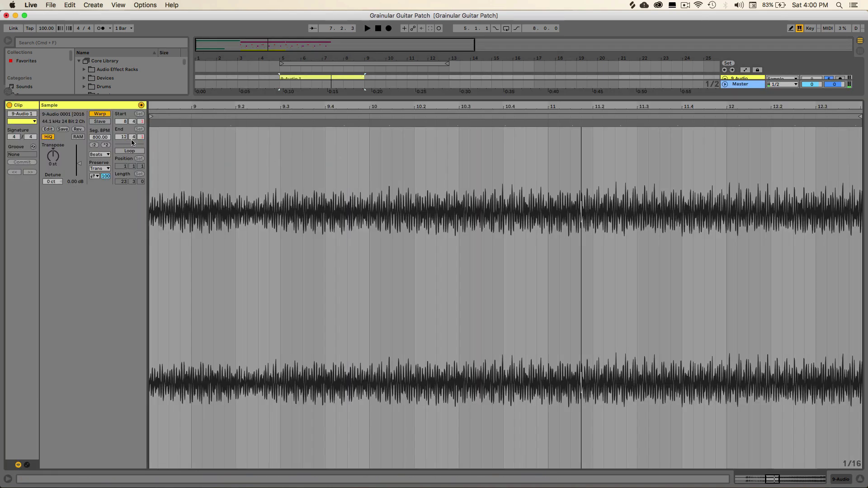
{"action": "left_click", "coordinate": [99, 153]}
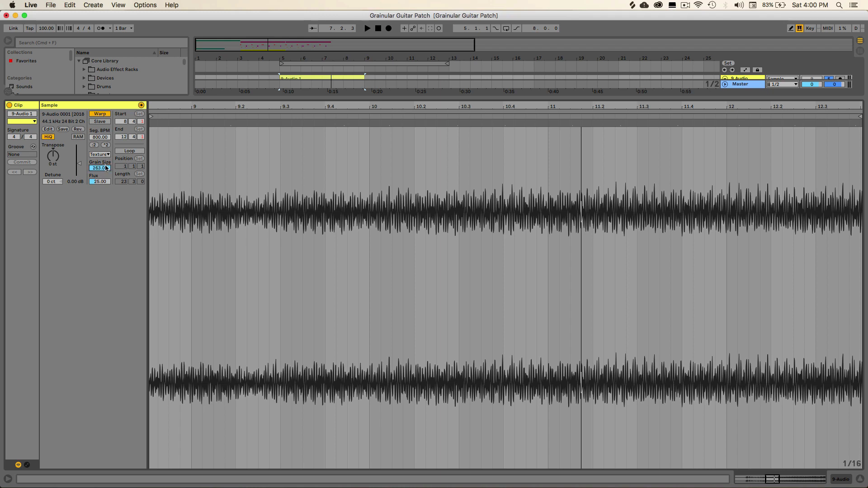
{"action": "left_click", "coordinate": [99, 182]}
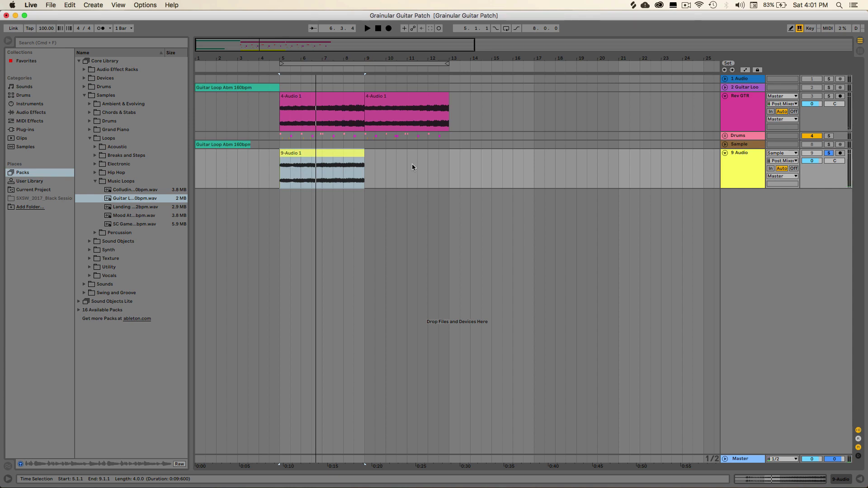
Zero the clip's Flux, duplicate it into bars 9–13, and transpose the copy -5 st.
{"action": "left_click", "coordinate": [321, 169]}
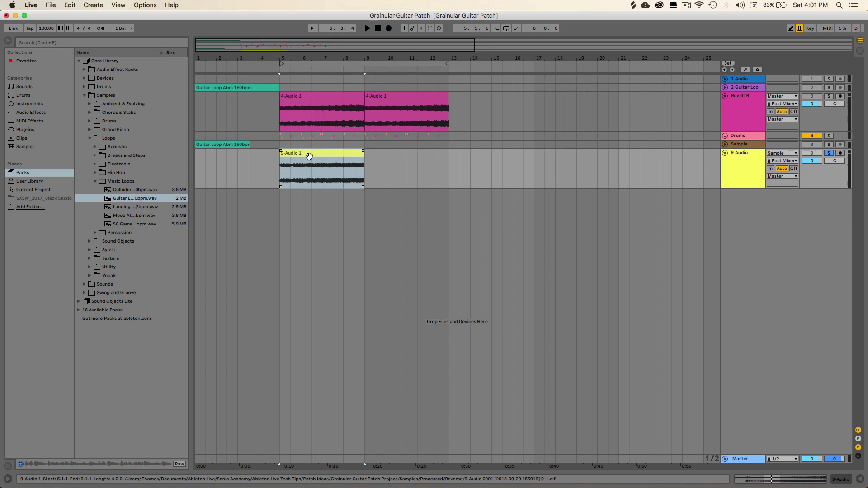
{"action": "mouse_move", "coordinate": [346, 161]}
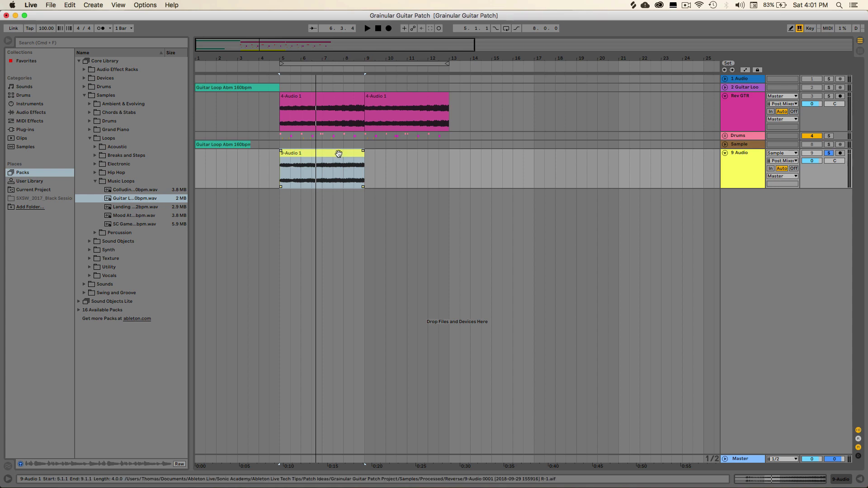
{"action": "double_click", "coordinate": [321, 166]}
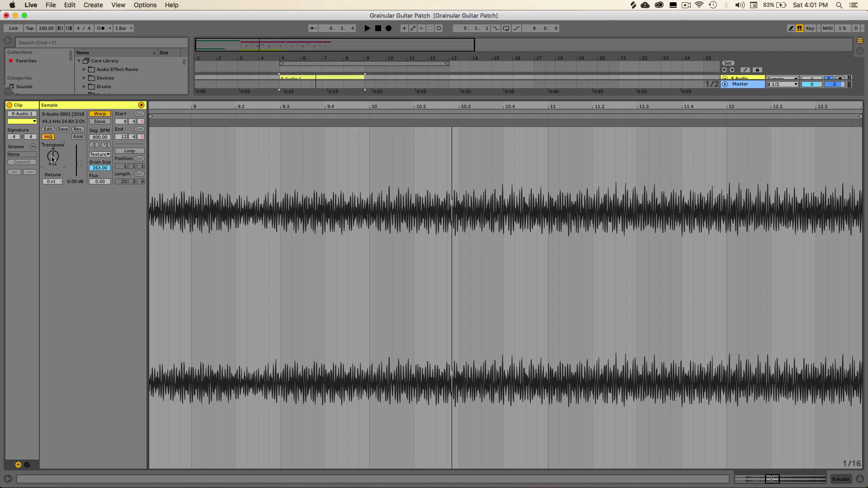
{"action": "left_click_drag", "start_coordinate": [52, 156], "coordinate": [52, 166]}
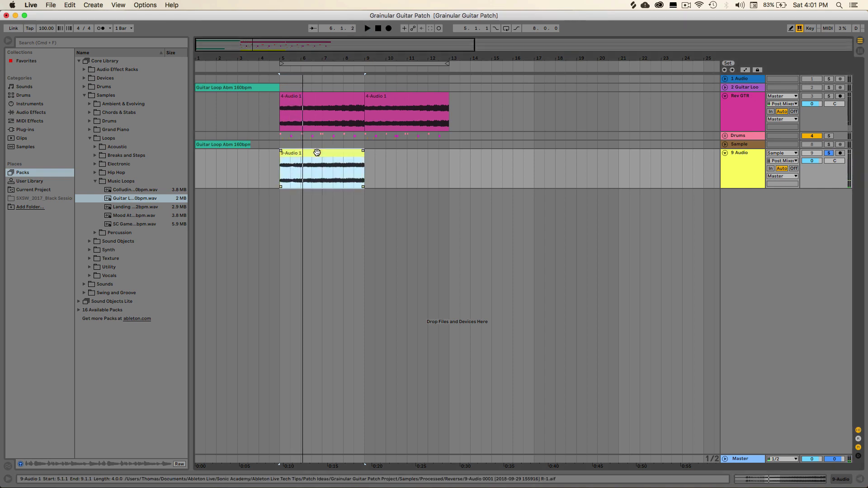
{"action": "double_click", "coordinate": [317, 166]}
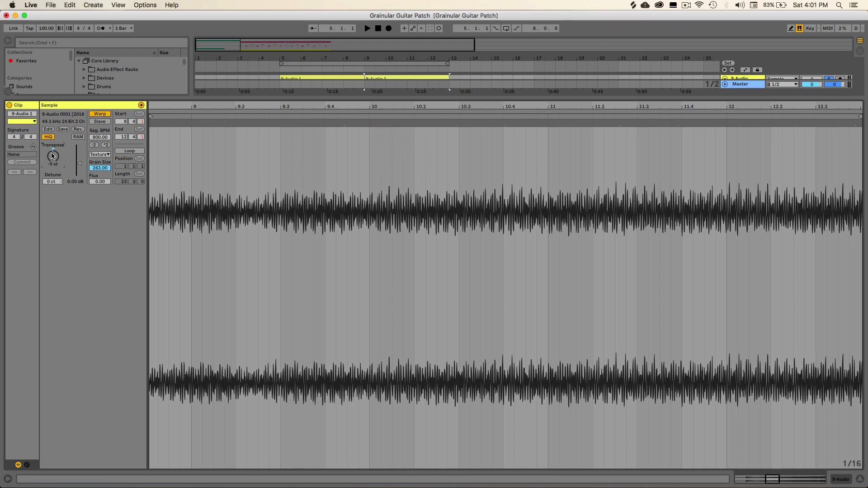
{"action": "left_click_drag", "start_coordinate": [53, 155], "coordinate": [52, 166]}
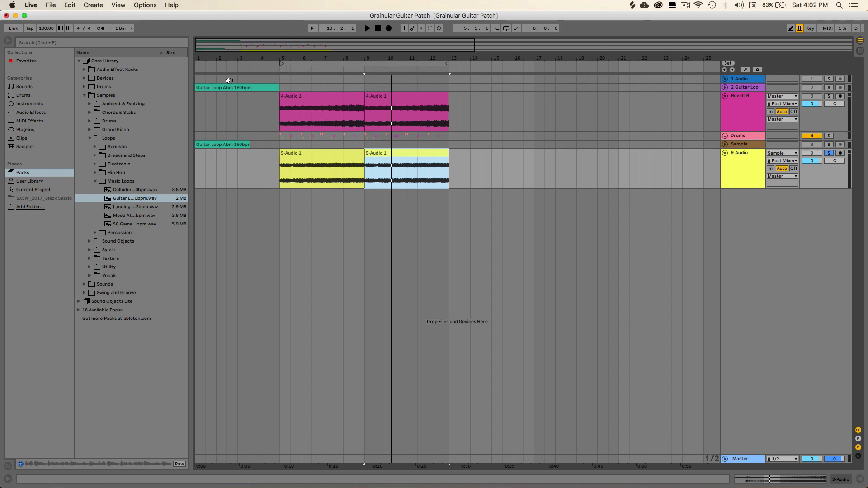
Add Simple Delay with 35% feedback and 33% dry/wet, followed by Reverb, to track 9.
{"action": "left_click", "coordinate": [30, 111]}
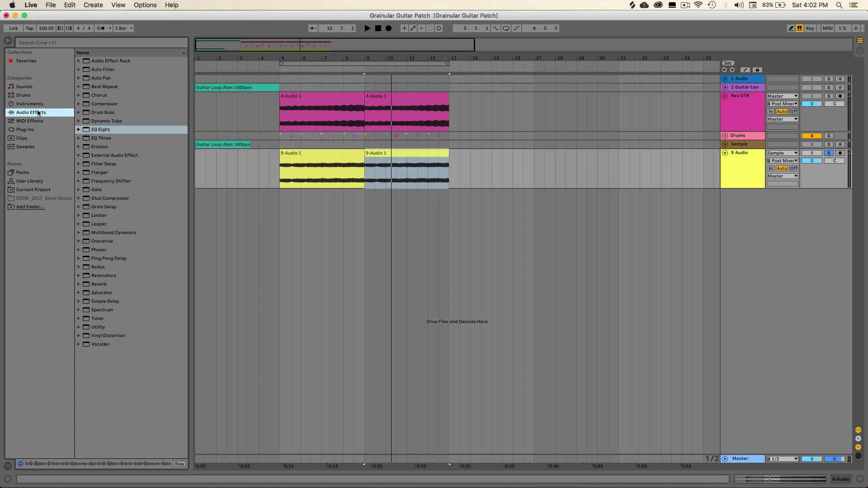
{"action": "mouse_move", "coordinate": [106, 160]}
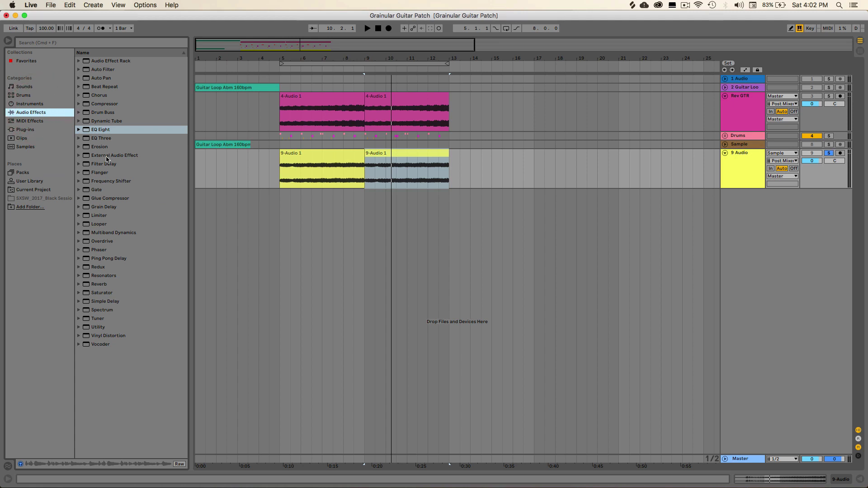
{"action": "left_click", "coordinate": [104, 301]}
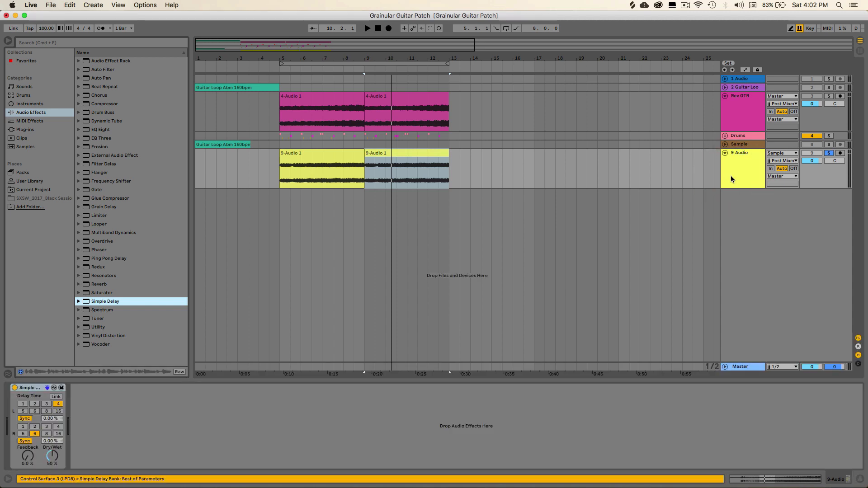
{"action": "mouse_move", "coordinate": [54, 409]}
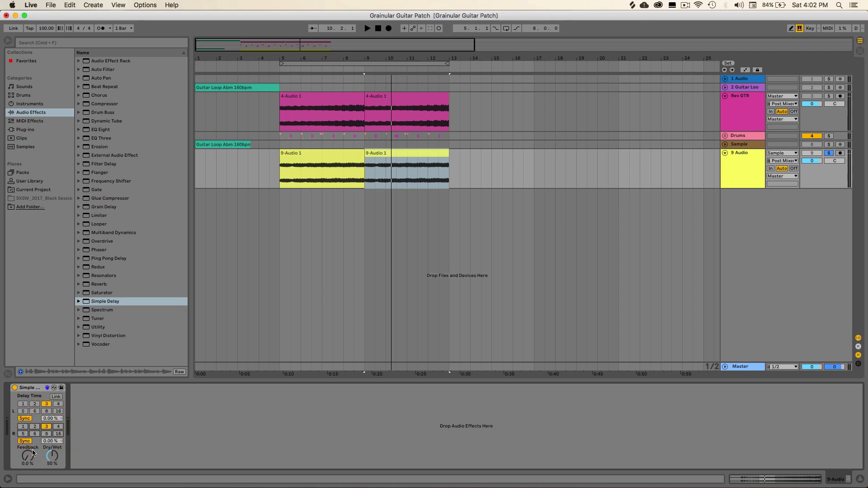
{"action": "left_click_drag", "start_coordinate": [27, 455], "coordinate": [27, 448]}
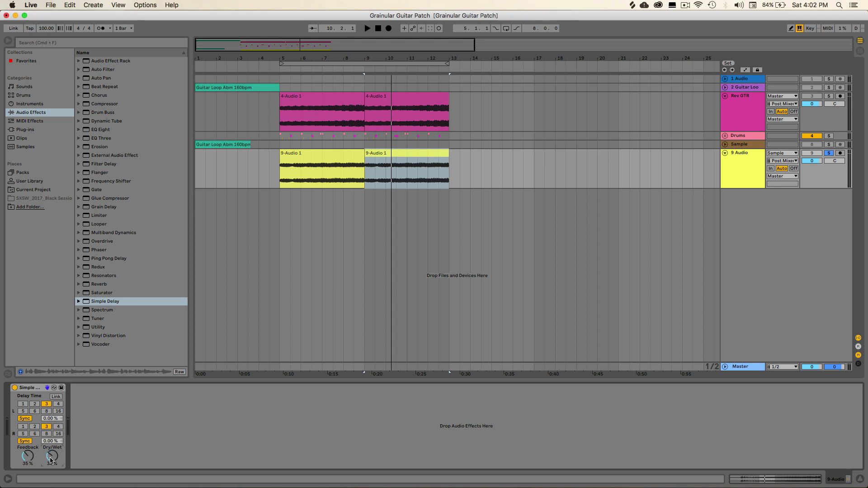
{"action": "left_click", "coordinate": [367, 27]}
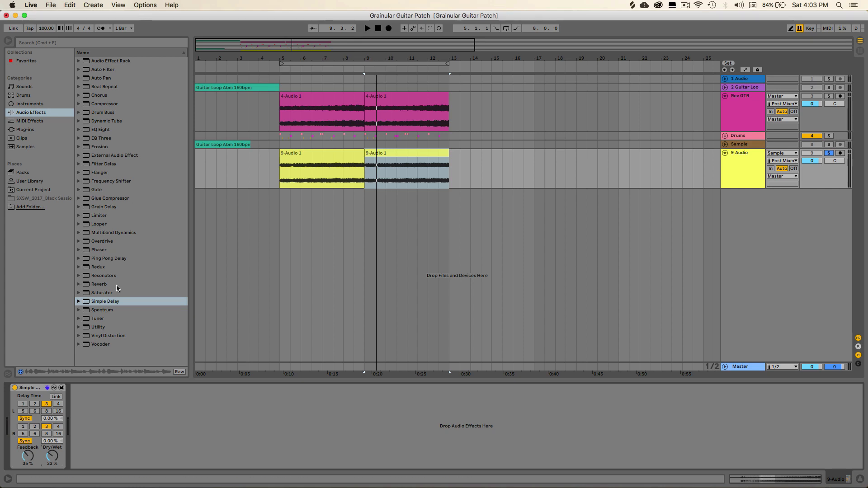
{"action": "double_click", "coordinate": [99, 284]}
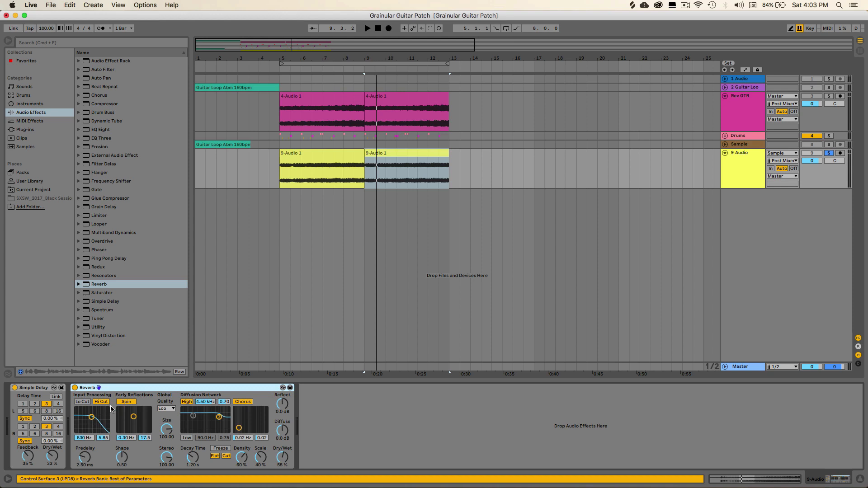